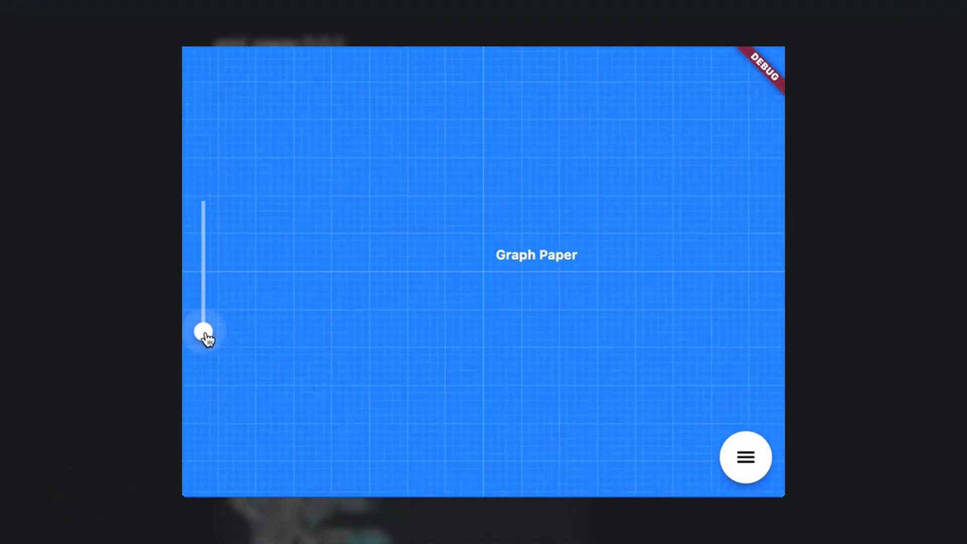
Step: Advance past the Graph Paper and data_grid demos to the mj_image_slider 0.0.5 page
left_click_drag(204, 331, 204, 284)
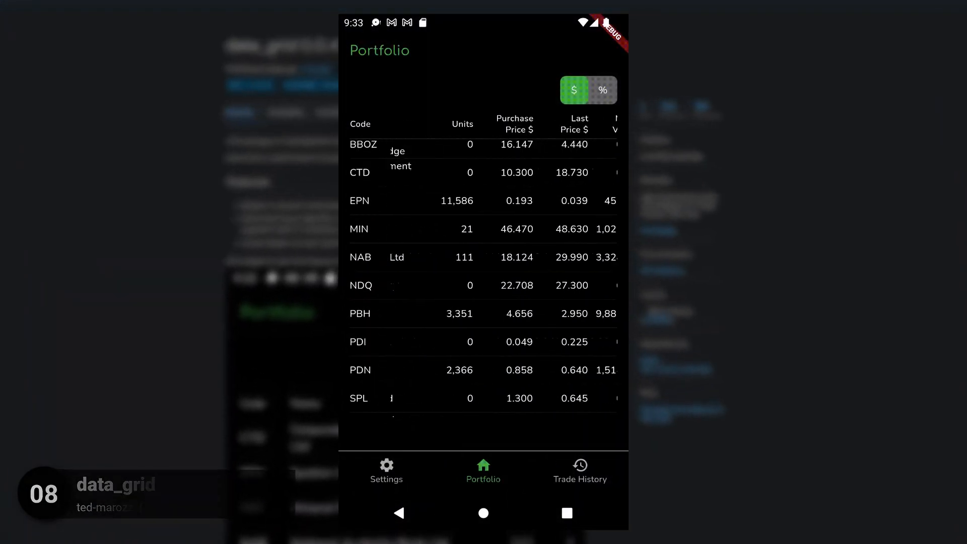
left_click(585, 123)
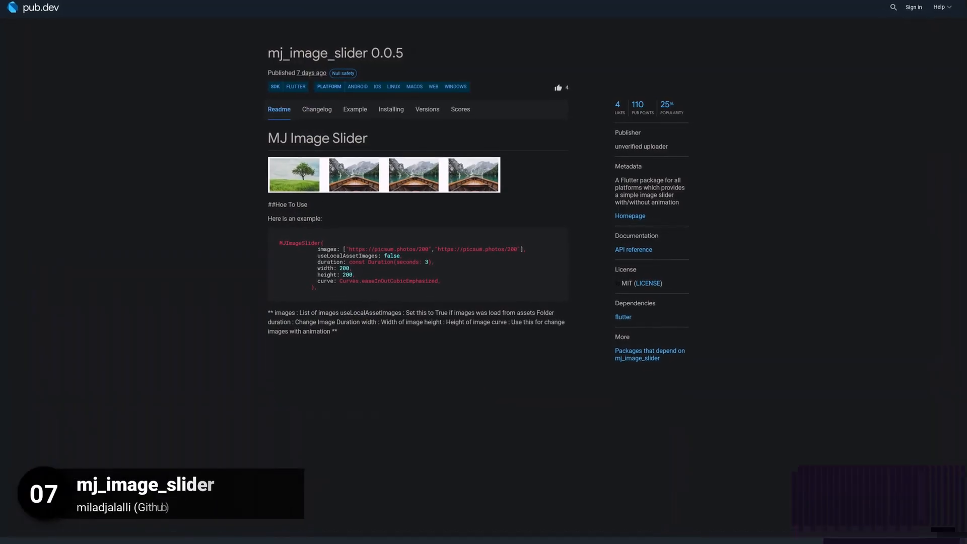
left_click(294, 175)
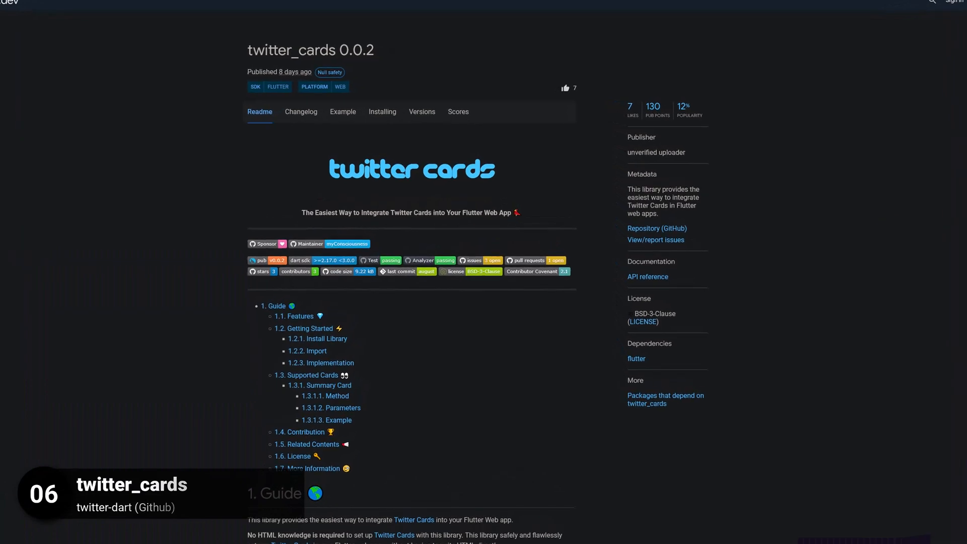
Step: Continue from twitter_cards 0.0.2 down to the supabase_auth_ui 0.0.1-dev.2 page
scroll("down", 3)
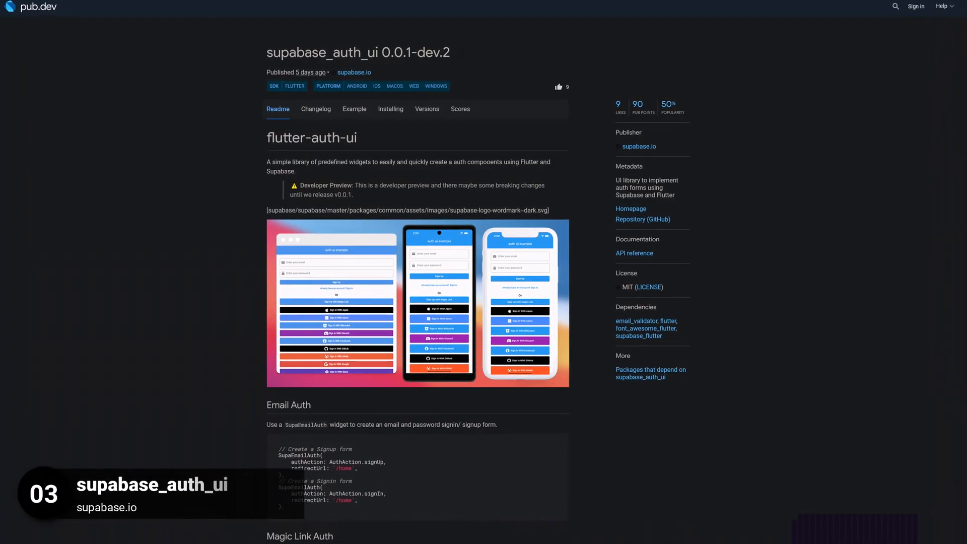
left_click(417, 303)
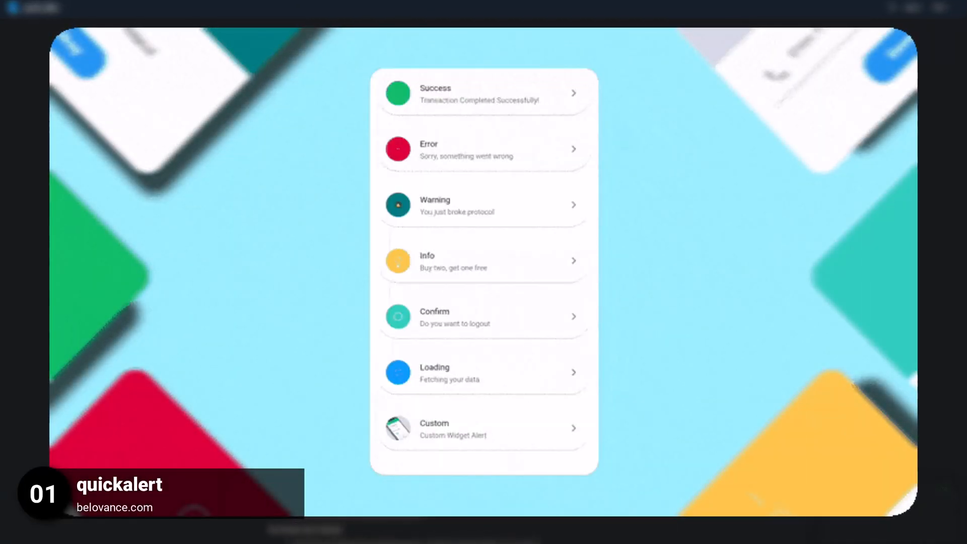
Step: Show the quickalert Info alert 'Buy two, get one free' in the demo
left_click(483, 204)
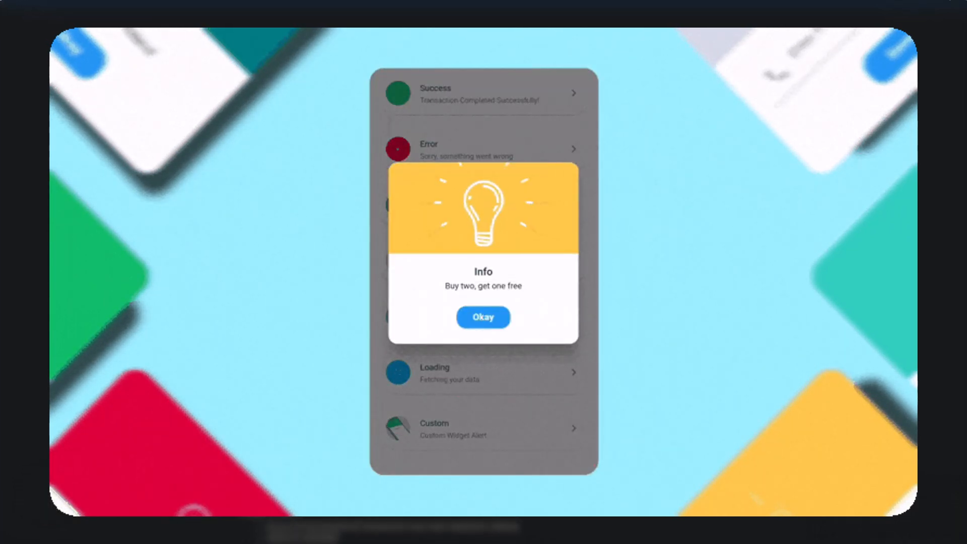
left_click(482, 316)
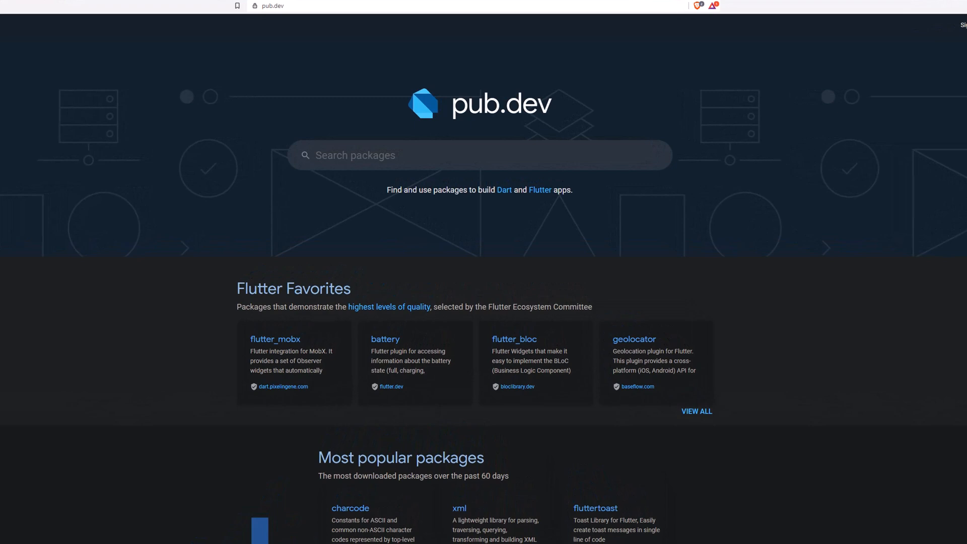
Step: Scroll the pub.dev homepage down to Flutter Favorites and Most popular packages
scroll("down", 3)
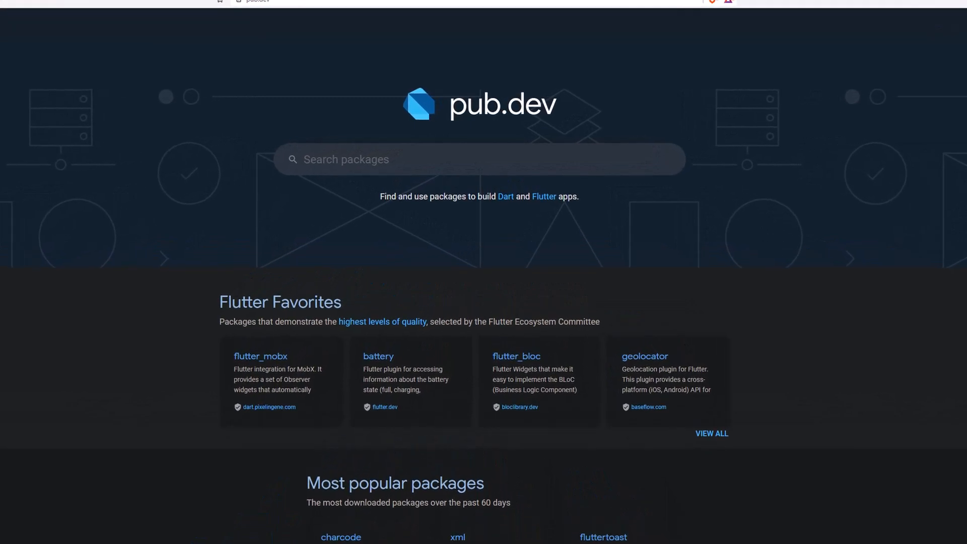
scroll("down", 3)
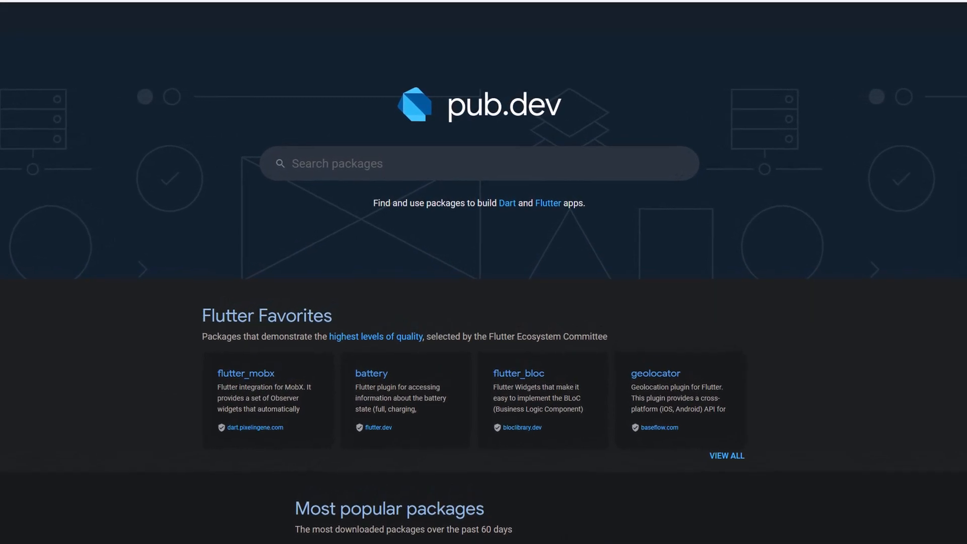